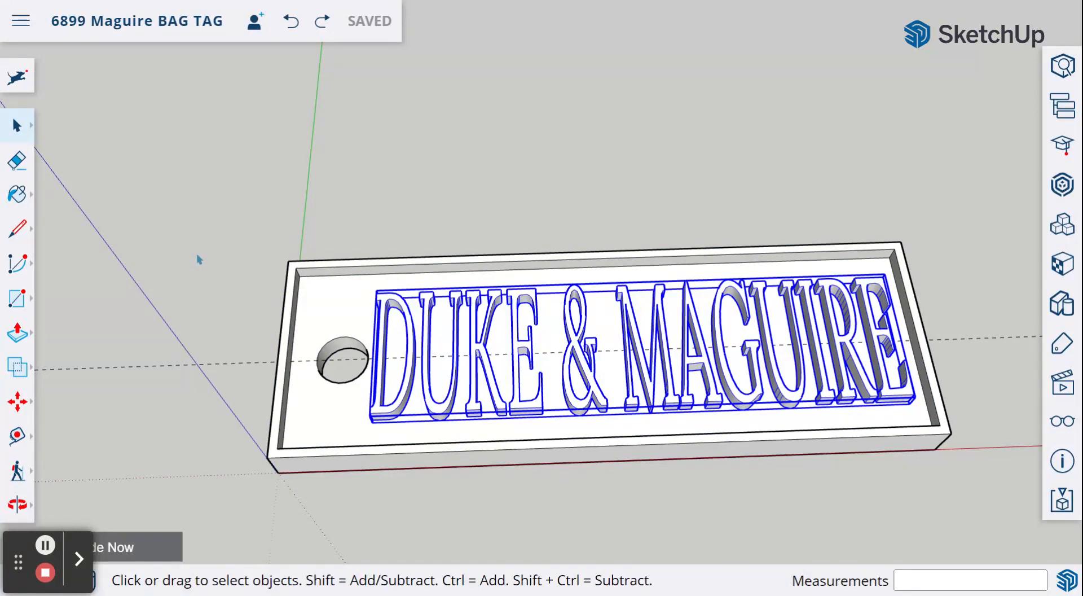
# Select the tag base together with the raised DUKE & MAGUIRE text
pyautogui.click(231, 209)
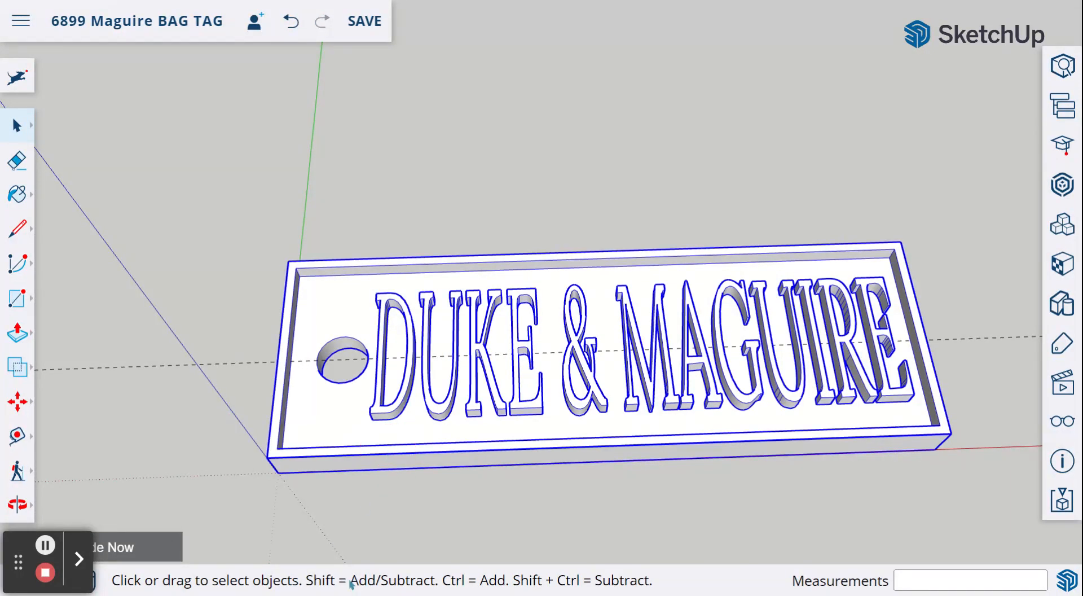
pyautogui.moveTo(215, 240)
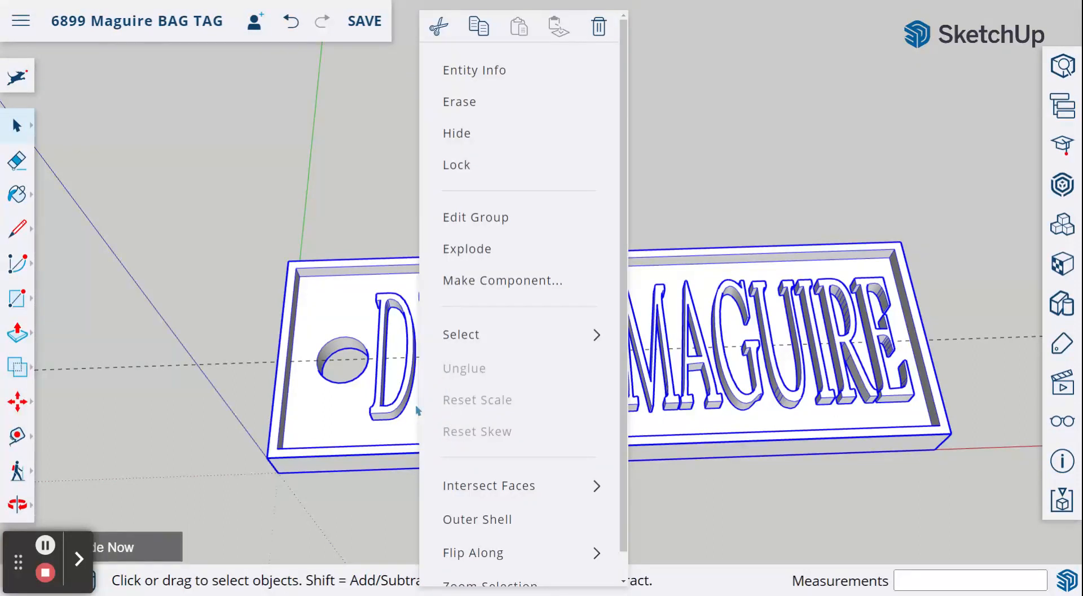
pyautogui.moveTo(470, 250)
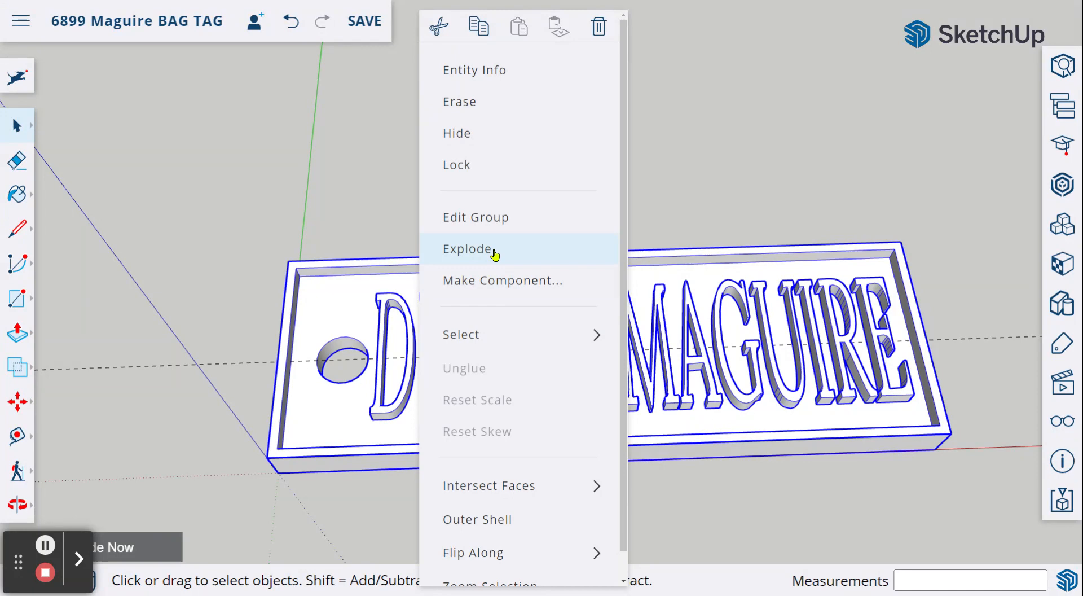
# Explode the existing group and select all of the tag's geometry for regrouping
pyautogui.click(469, 249)
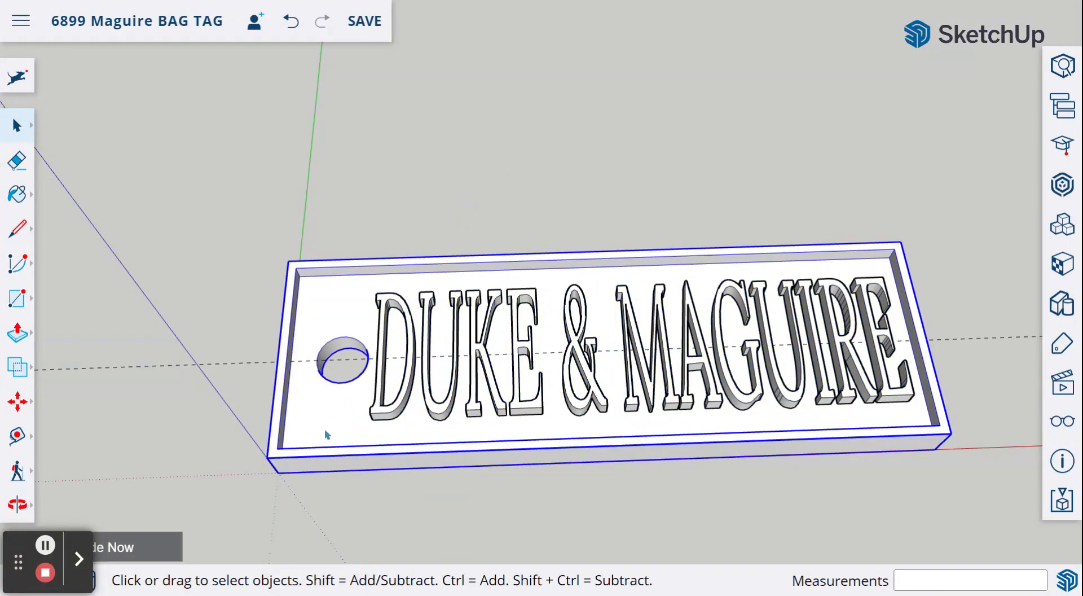
pyautogui.click(290, 20)
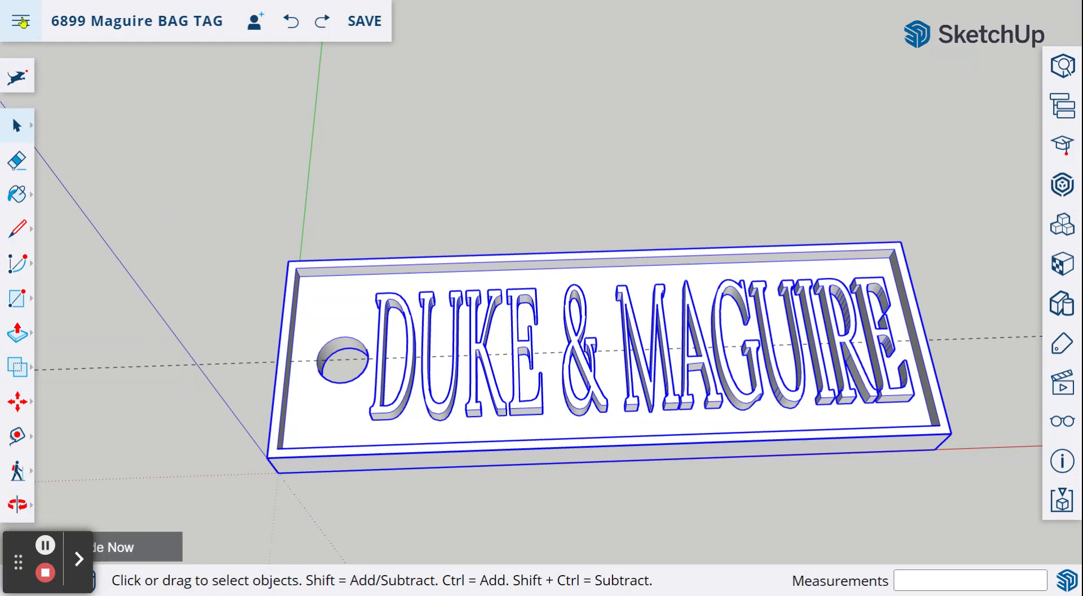
# Reach the Download submenu offering SKP, PNG and STL formats from the main menu
pyautogui.click(22, 20)
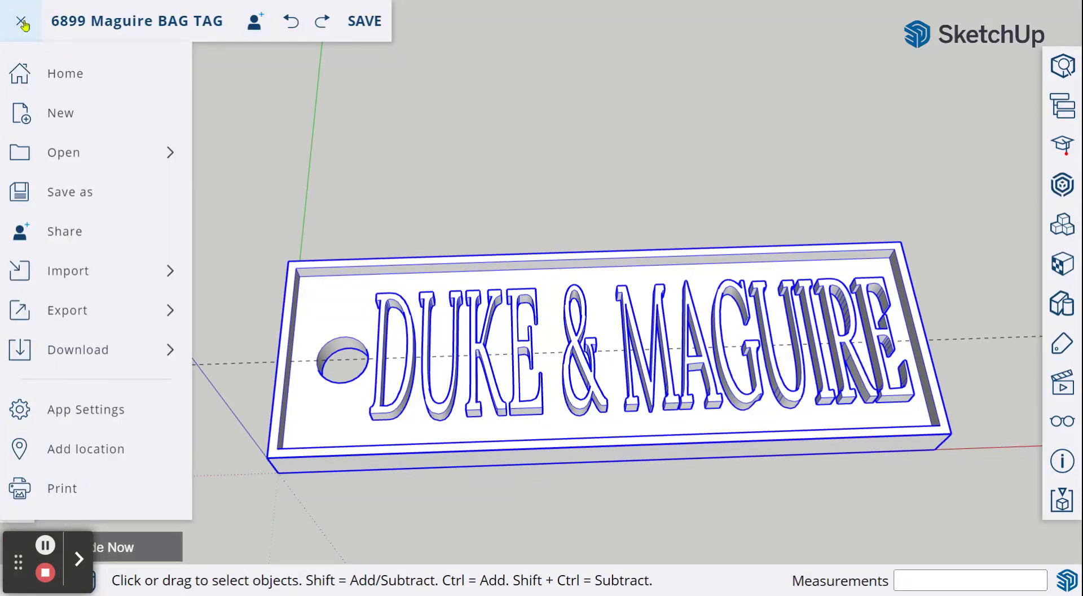
pyautogui.click(20, 21)
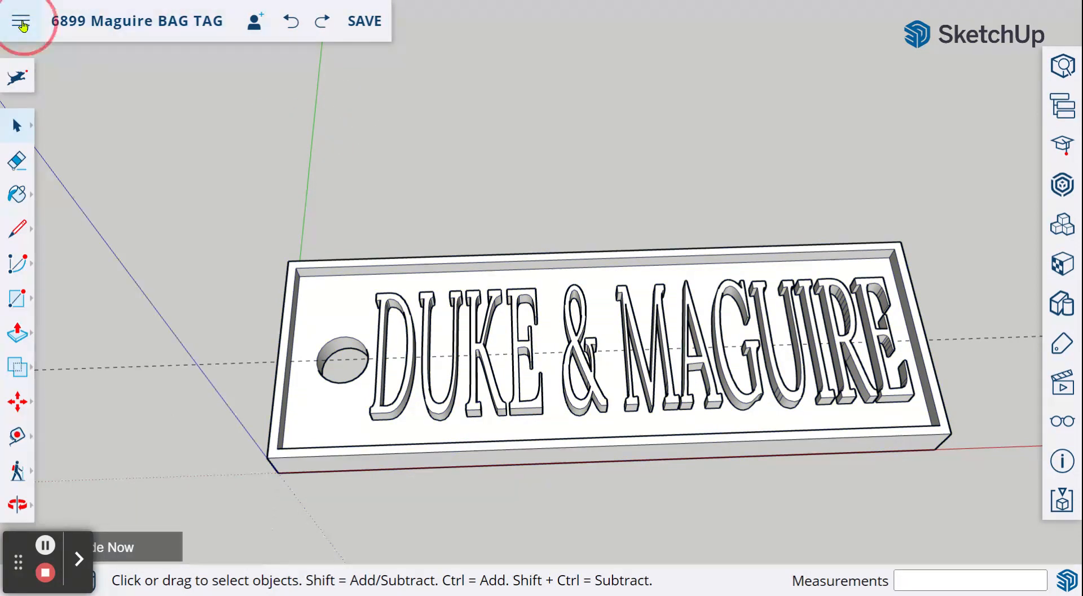
pyautogui.click(20, 20)
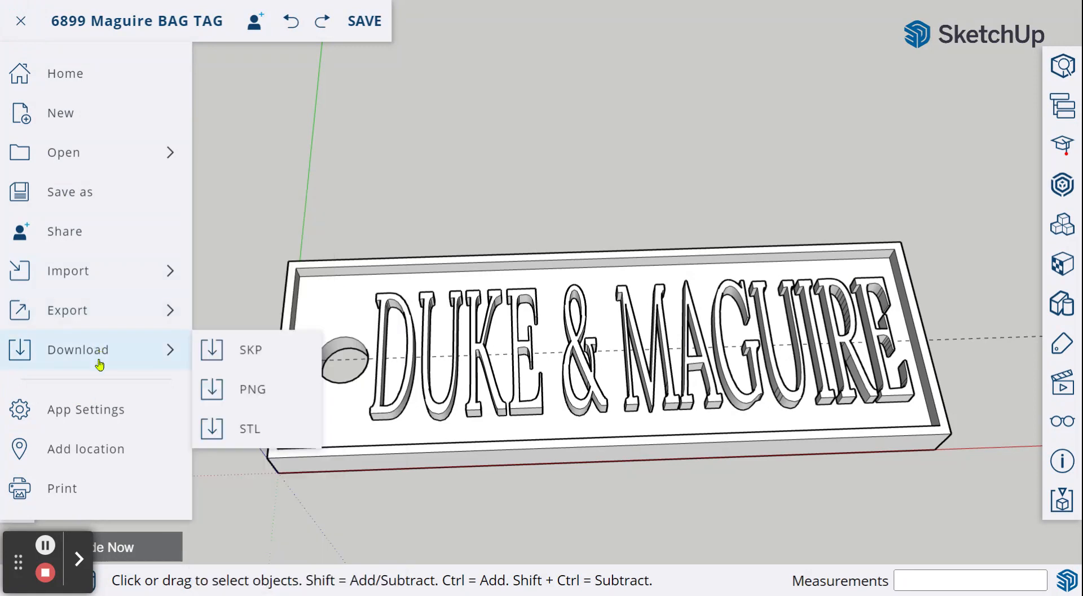
pyautogui.moveTo(250, 428)
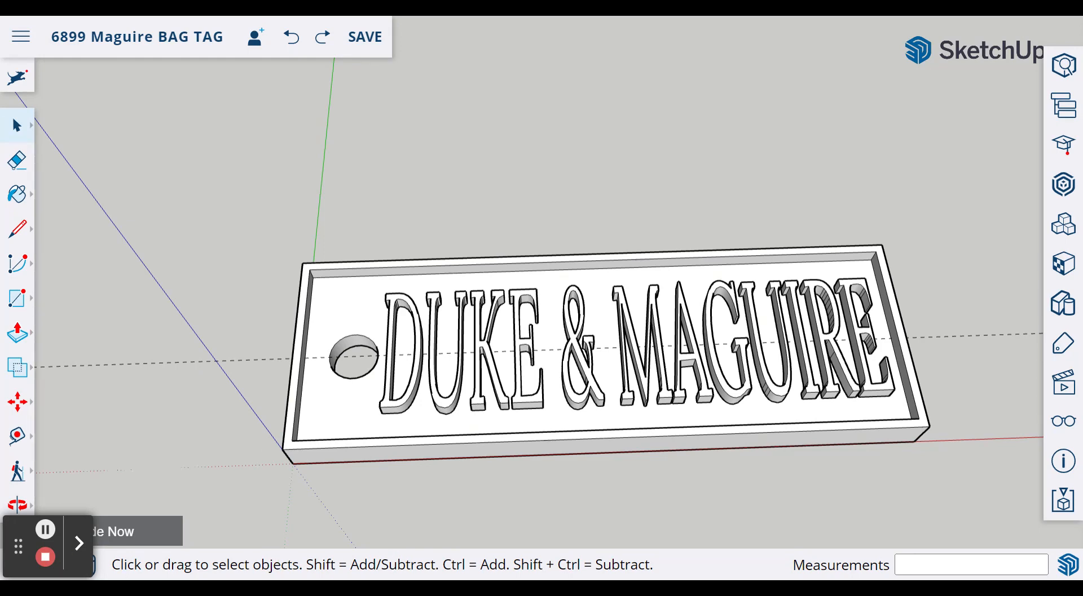
pyautogui.moveTo(86, 74)
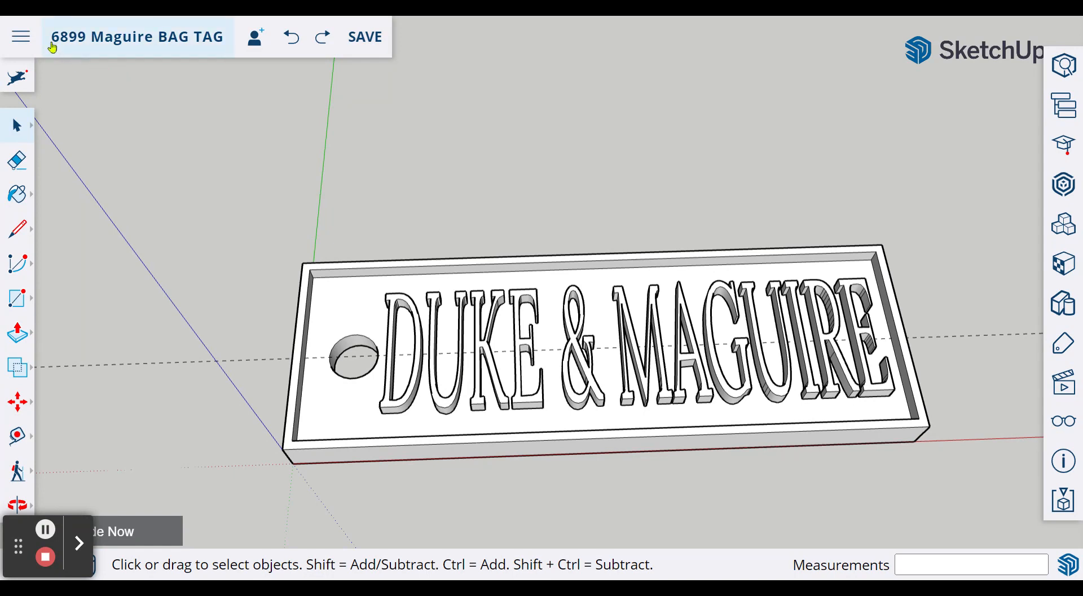
pyautogui.moveTo(136, 50)
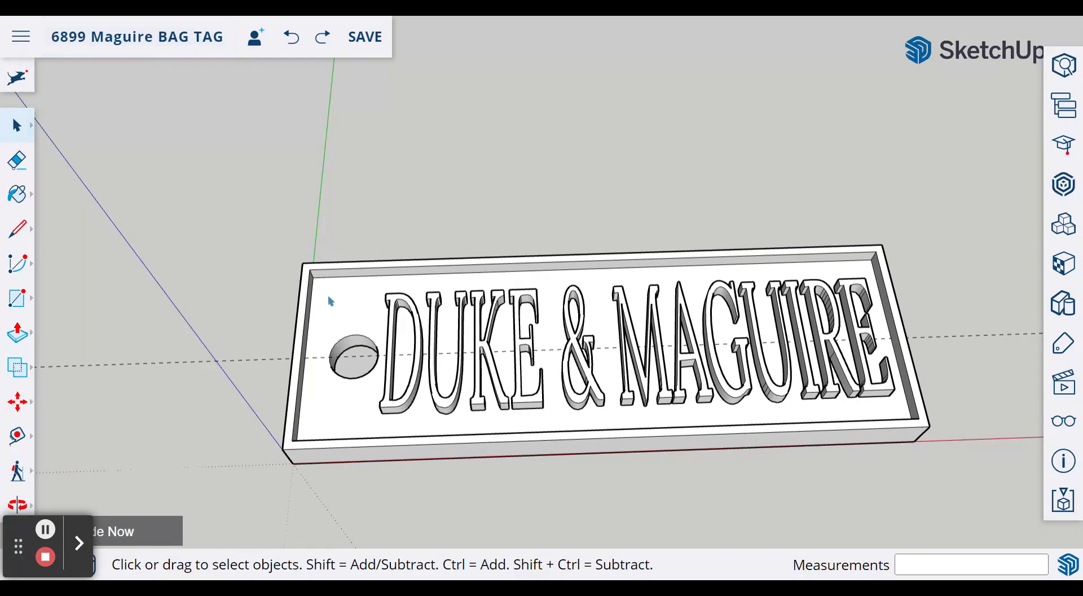
pyautogui.moveTo(131, 50)
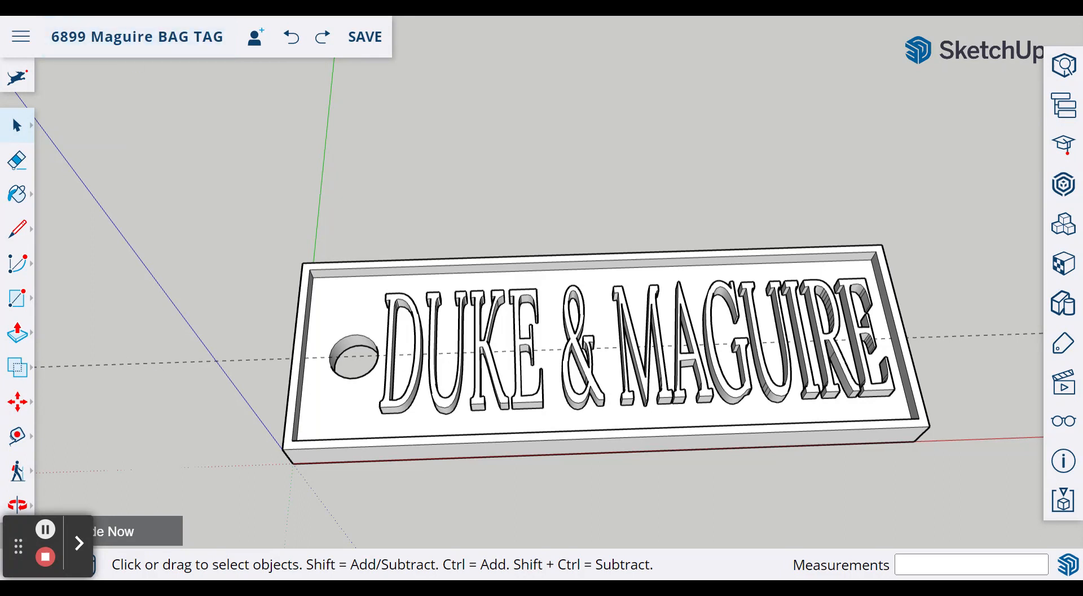
pyautogui.moveTo(201, 544)
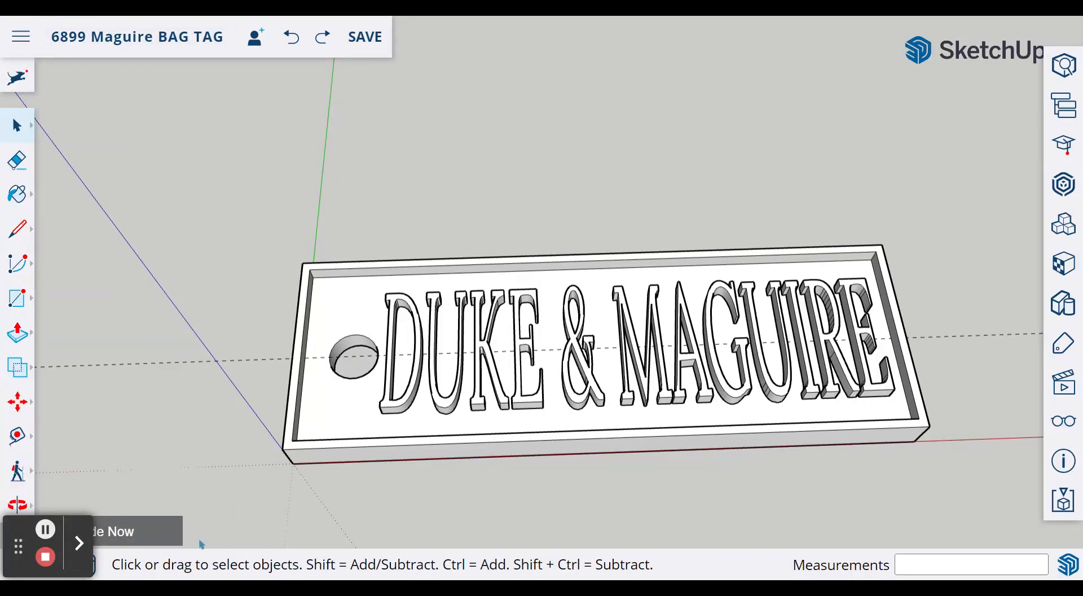